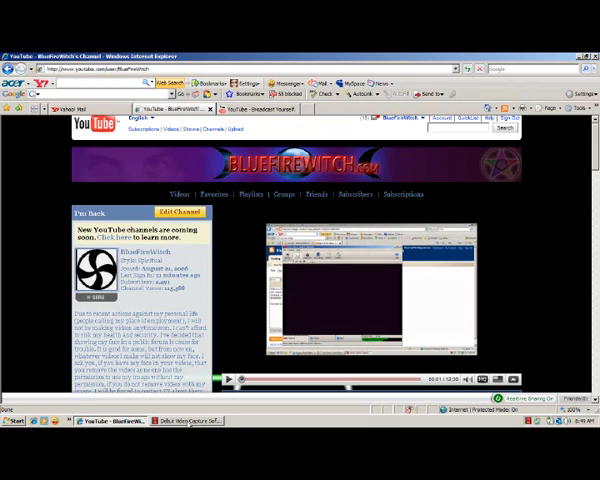
mouse_move(376, 128)
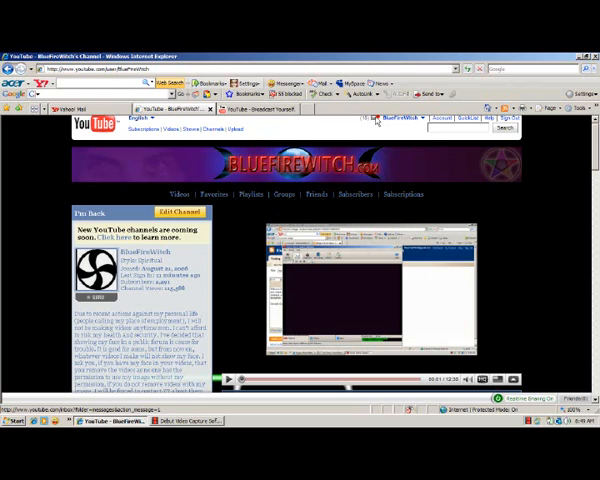
click(412, 116)
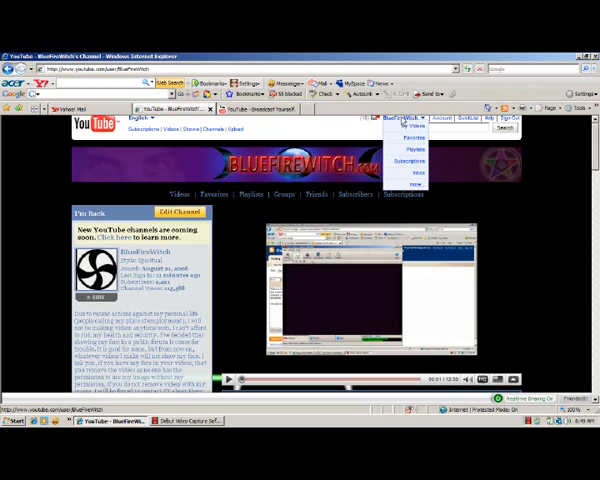
click(408, 120)
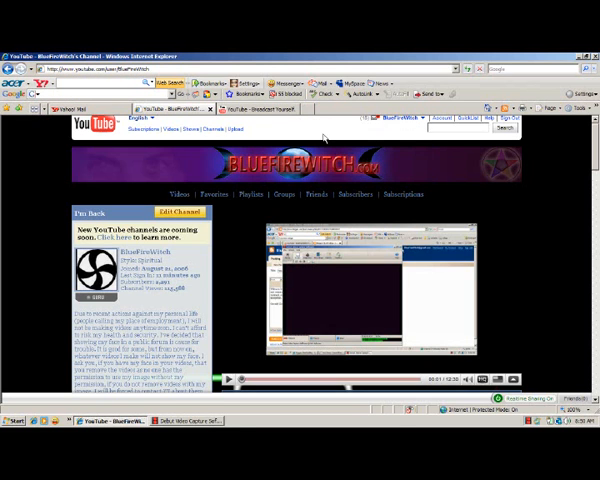
mouse_move(340, 122)
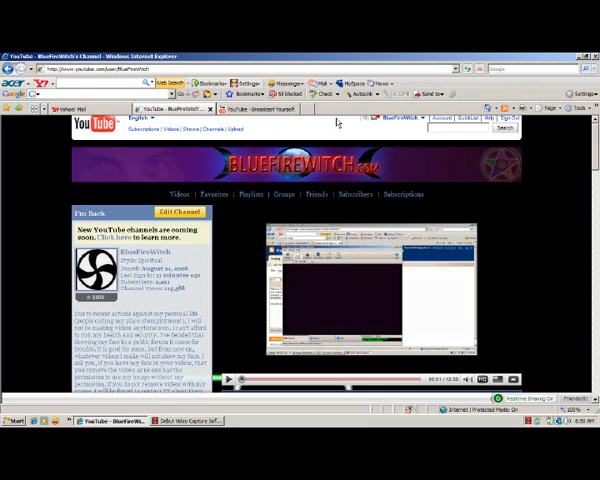